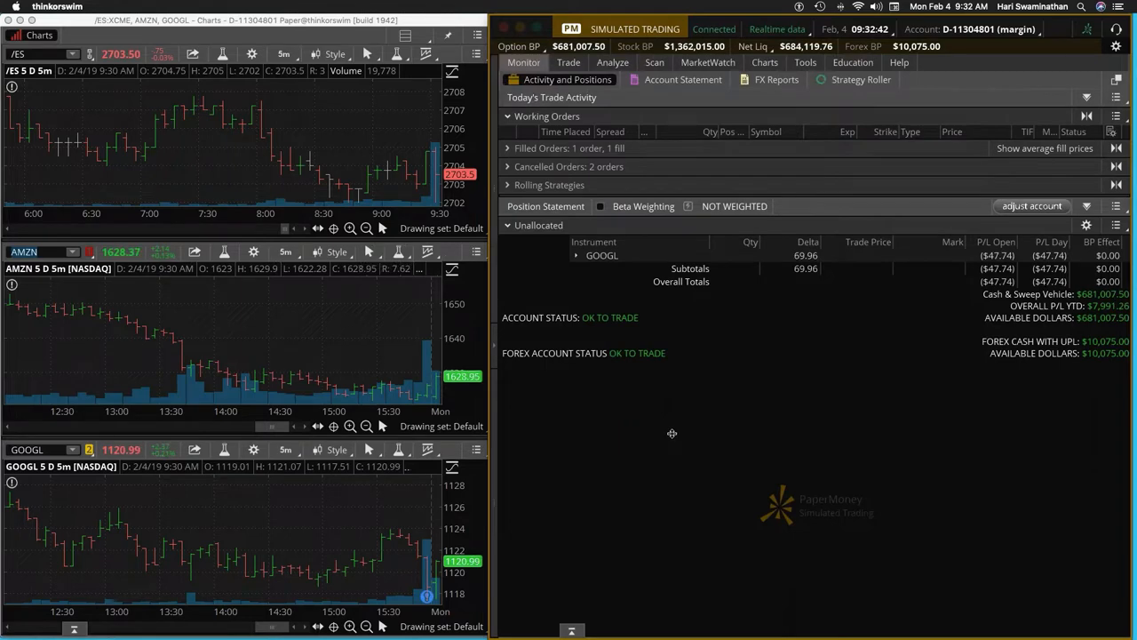
Step: Show the MarketWatch Quotes list with symbols, last prices and net changes
click(707, 62)
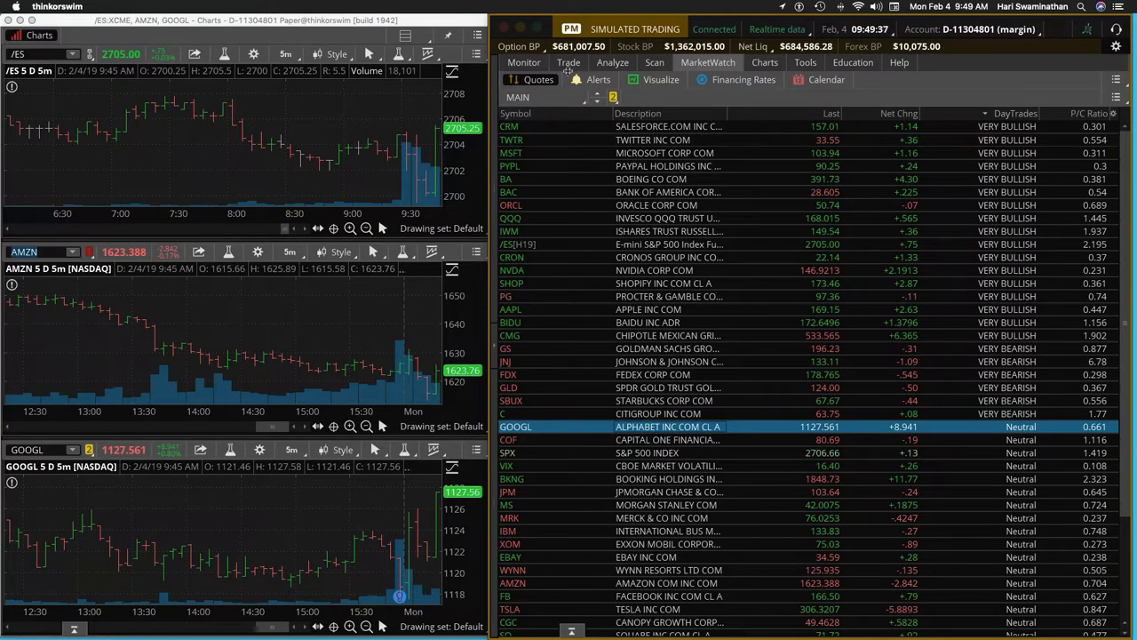
Step: Sell one GOOGL 8 FEB 19 1150 call via a closing order, revising the working order's price to fill
click(522, 62)
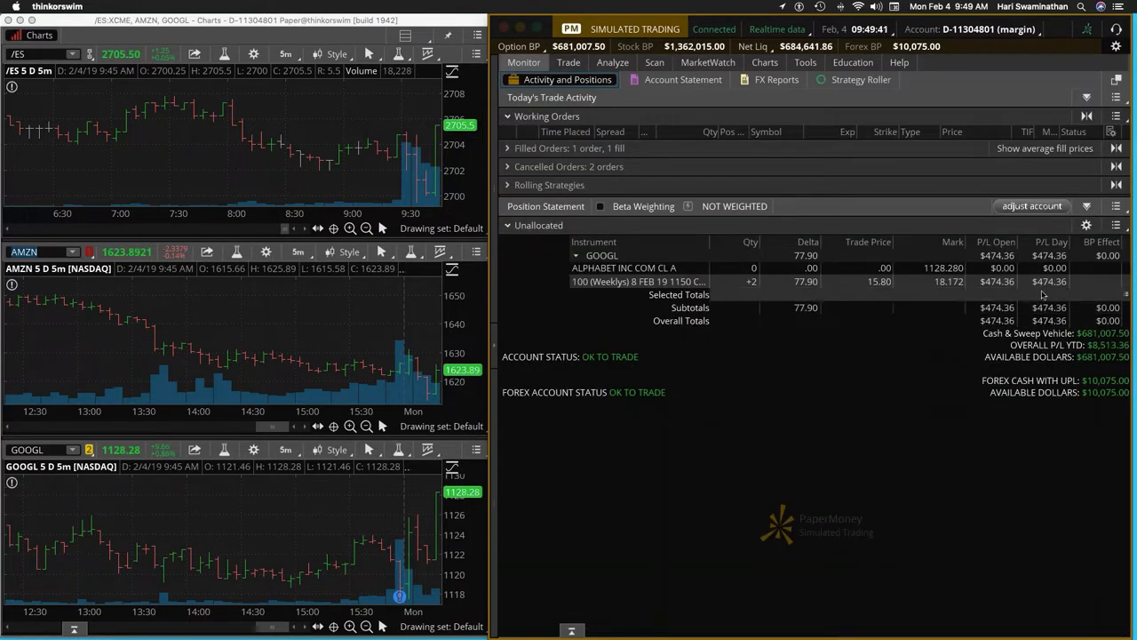
right_click(638, 280)
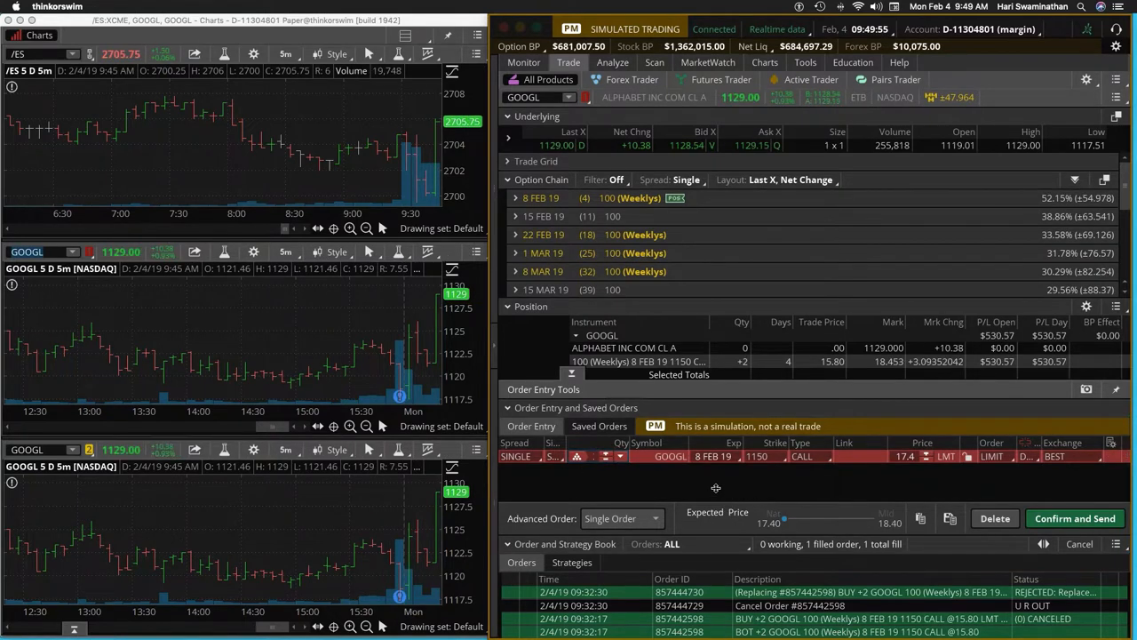
click(522, 62)
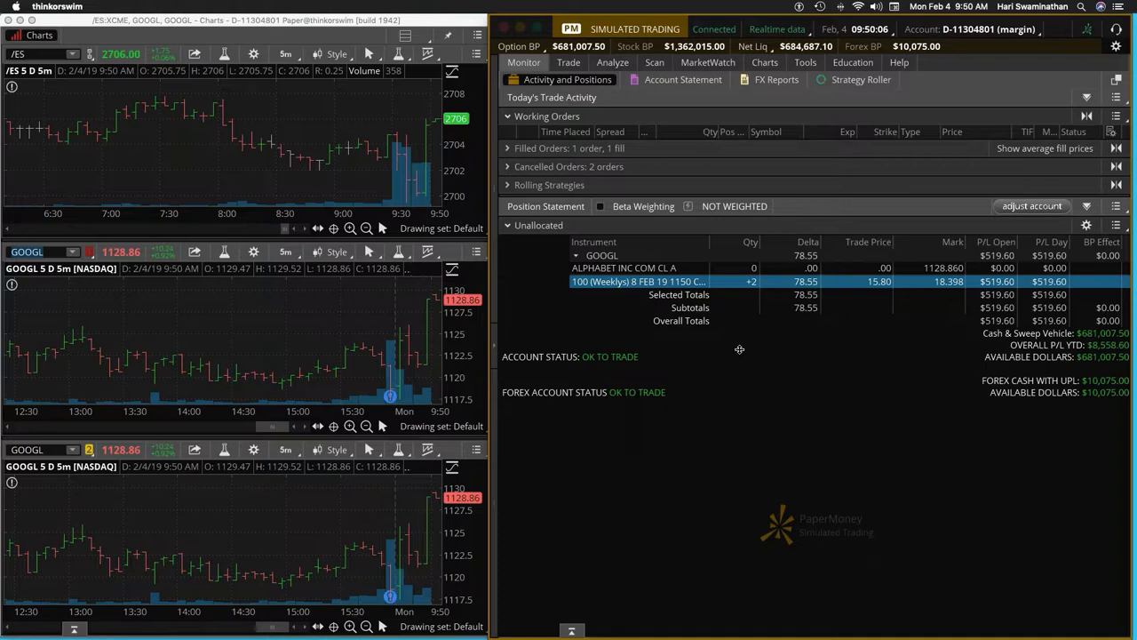
mouse_move(788, 355)
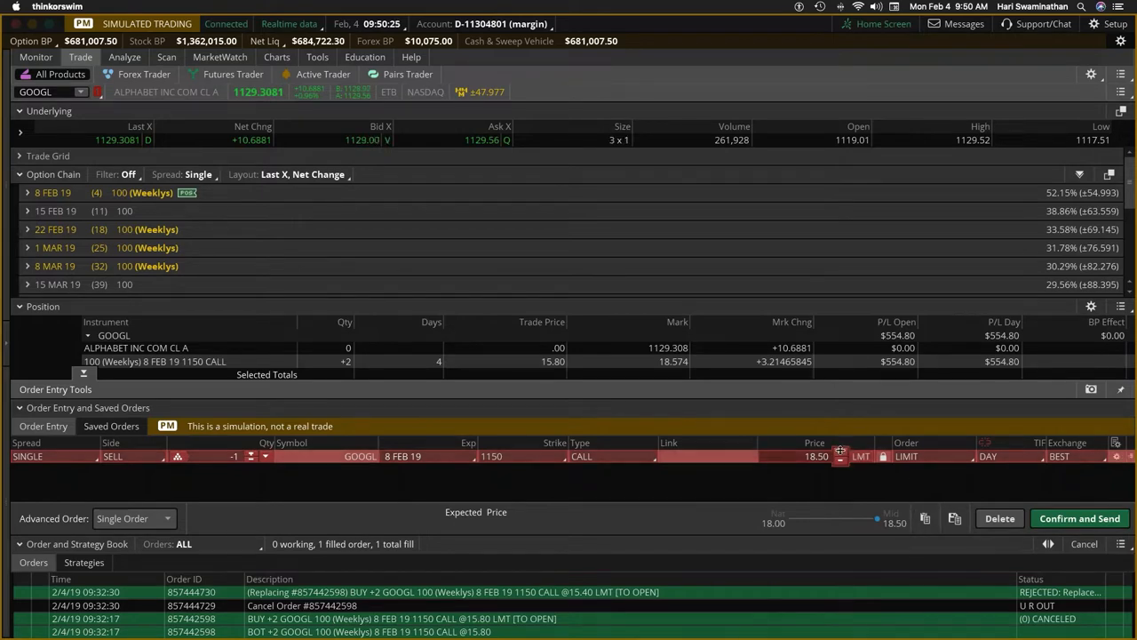
right_click(785, 146)
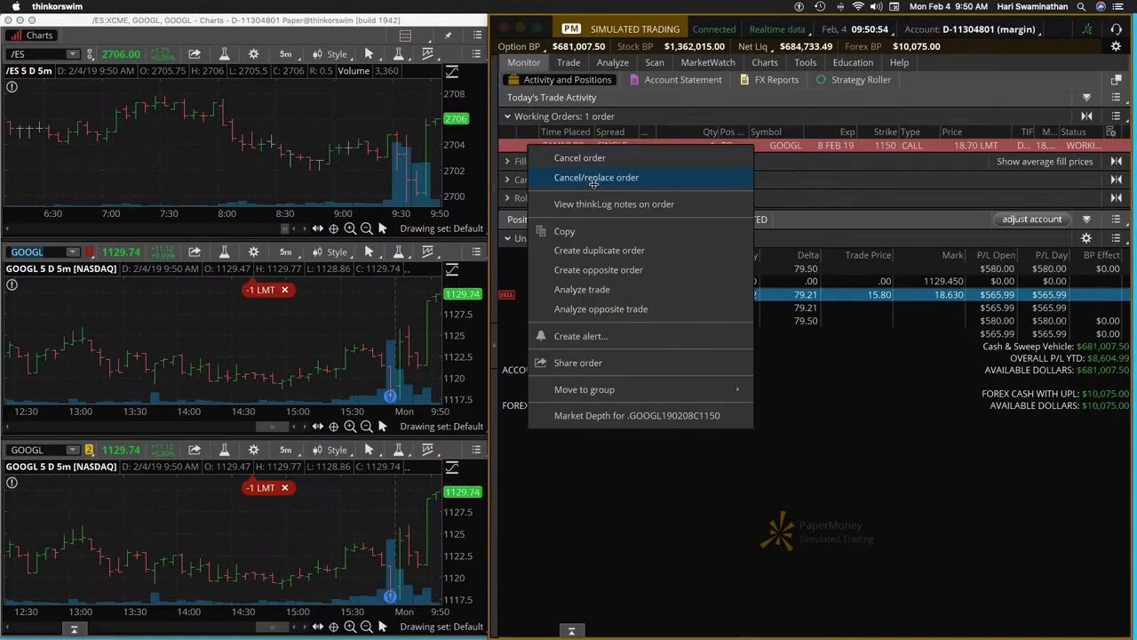
click(597, 177)
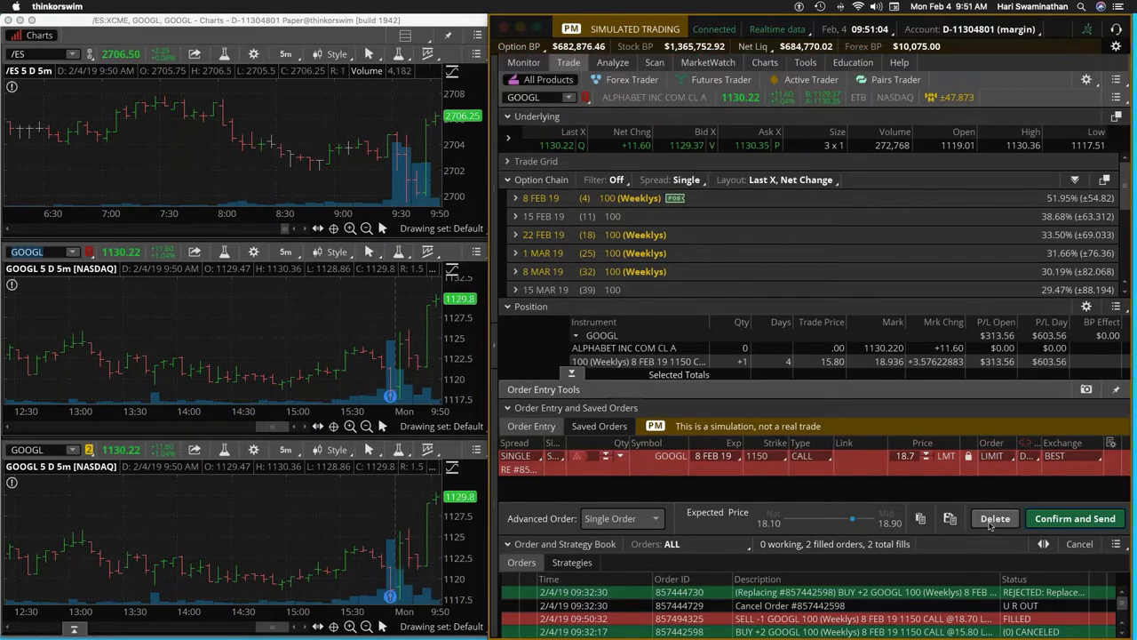
click(522, 62)
text(AMZN)
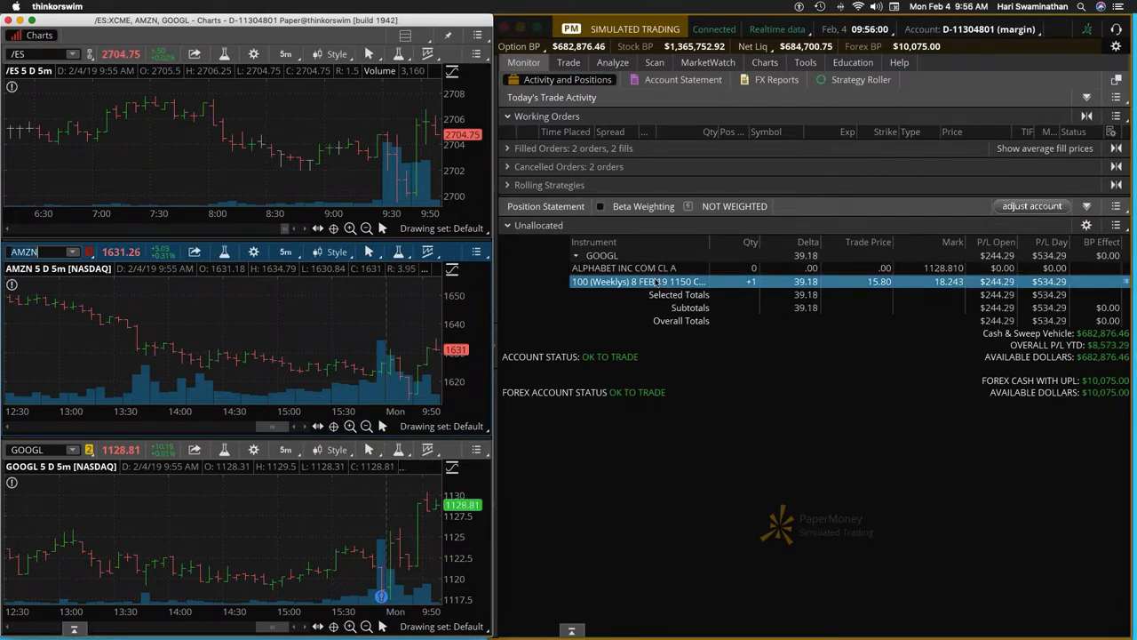
Step: Sell the last GOOGL 8 FEB 19 1150 call with a revised limit price, leaving GOOGL flat at $530 profit
right_click(638, 280)
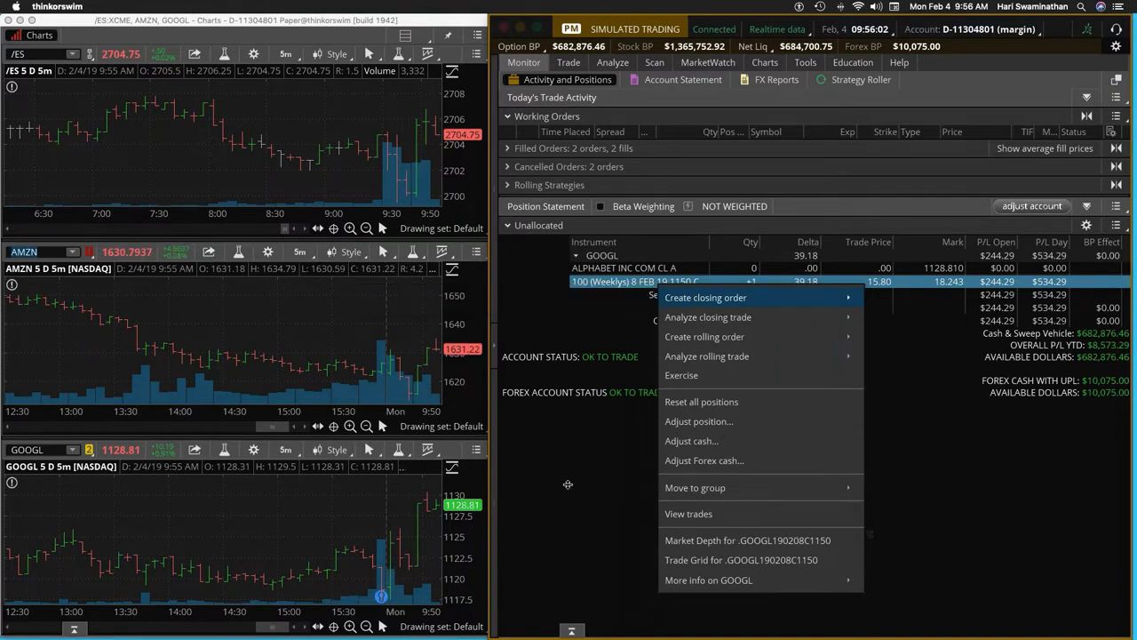
click(705, 297)
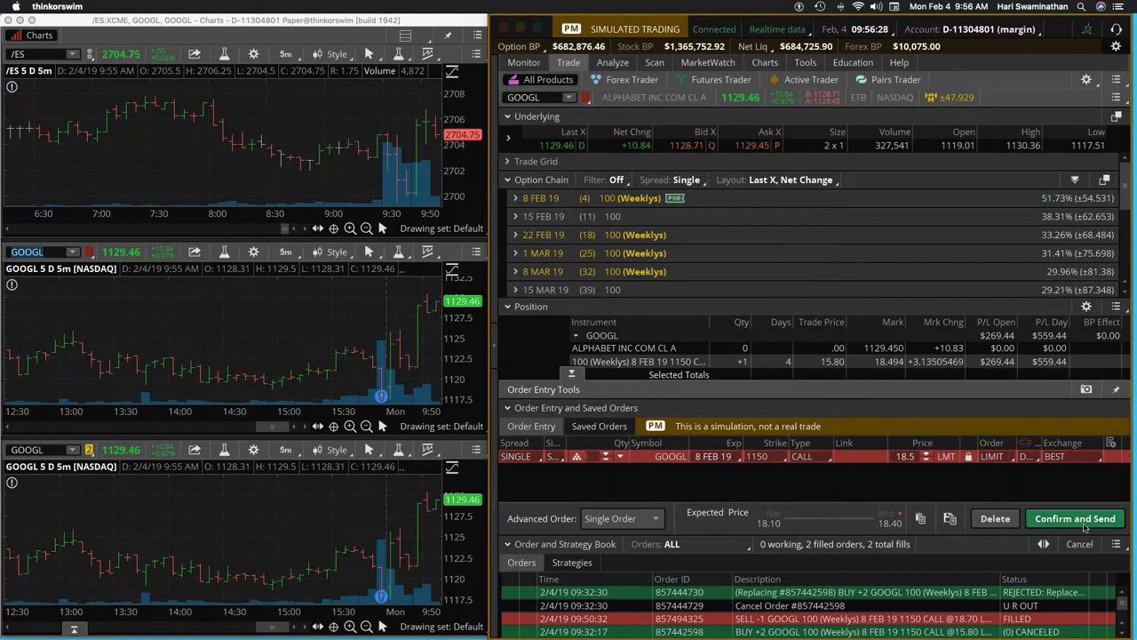
click(1075, 519)
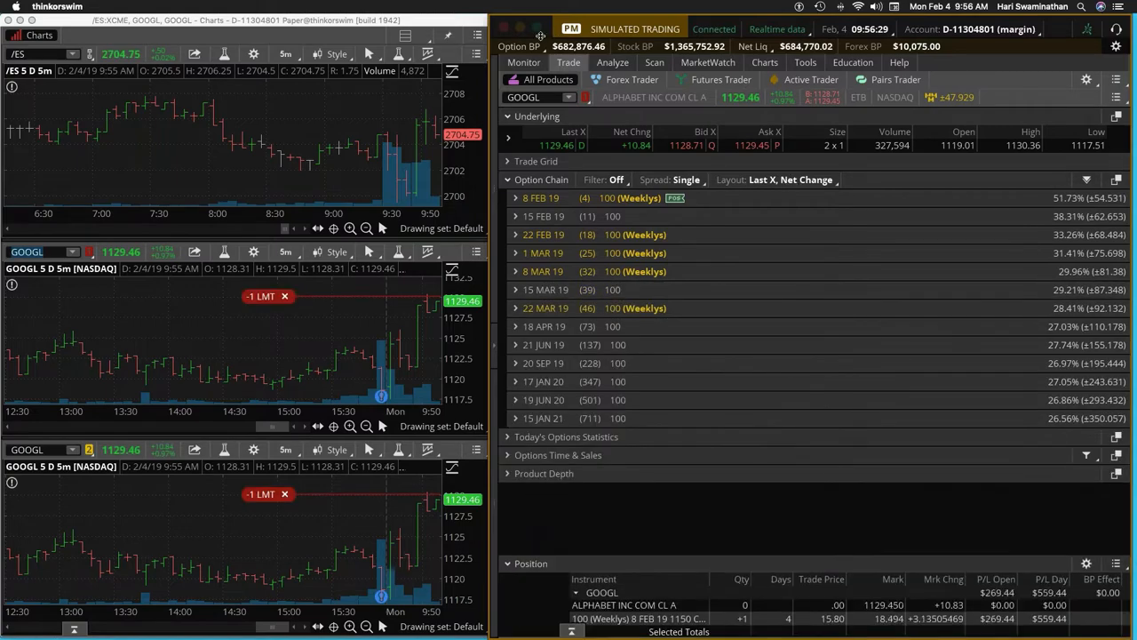
click(523, 62)
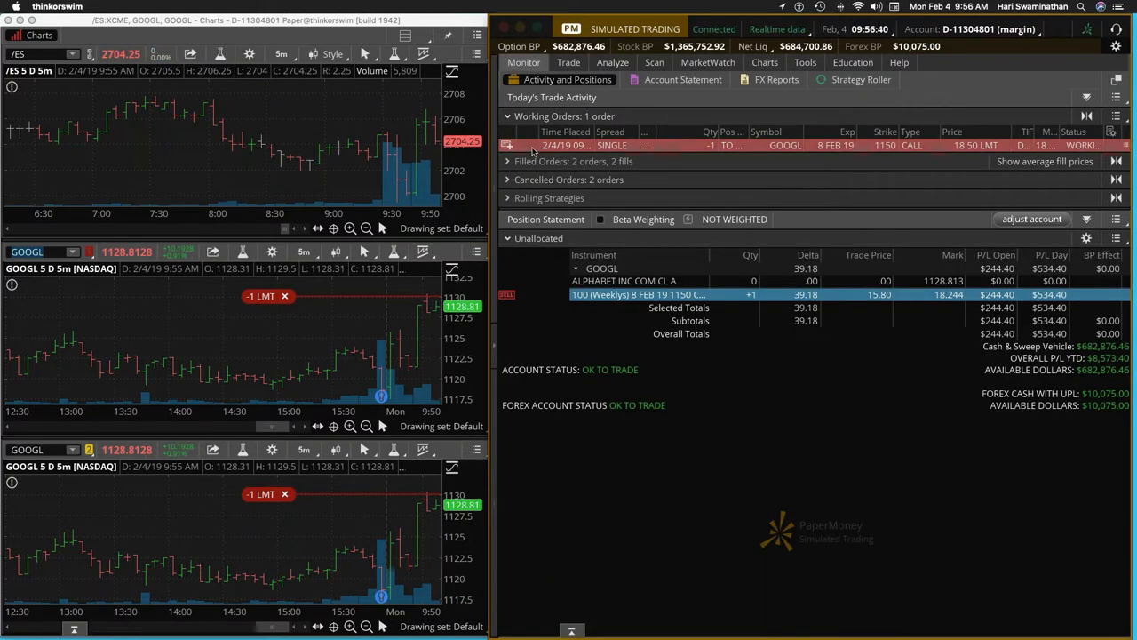
click(568, 62)
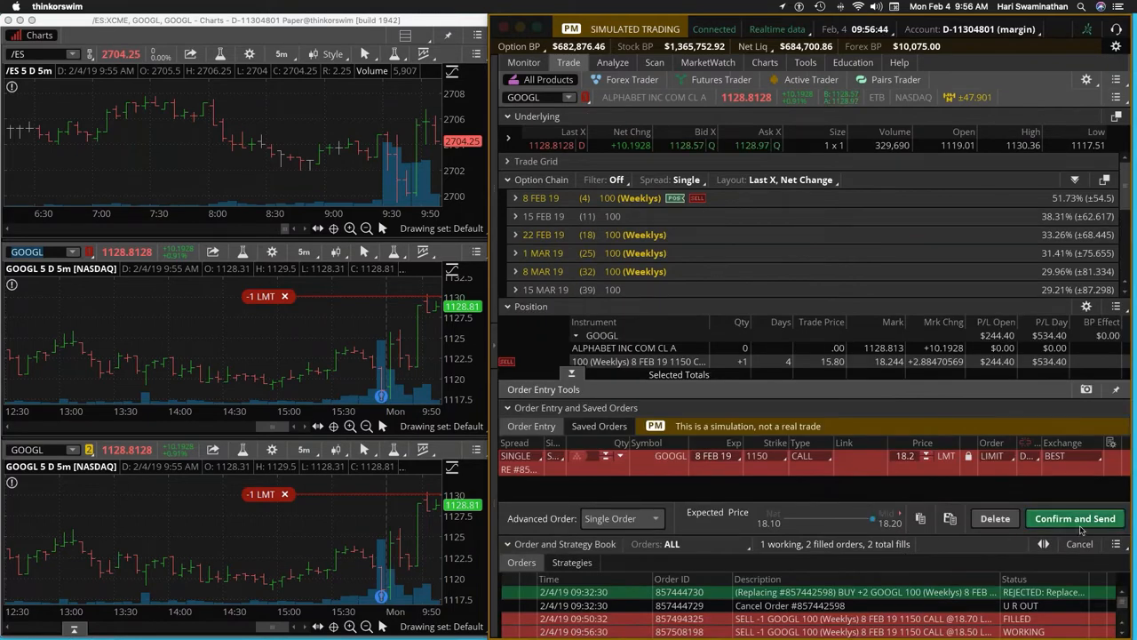
click(1075, 519)
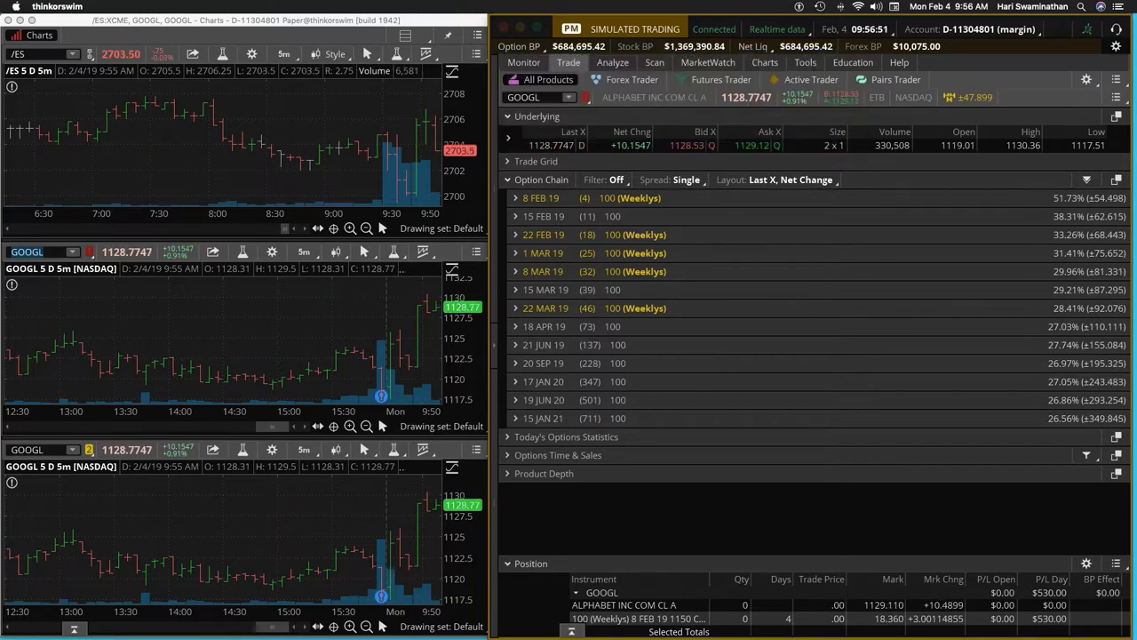
click(522, 62)
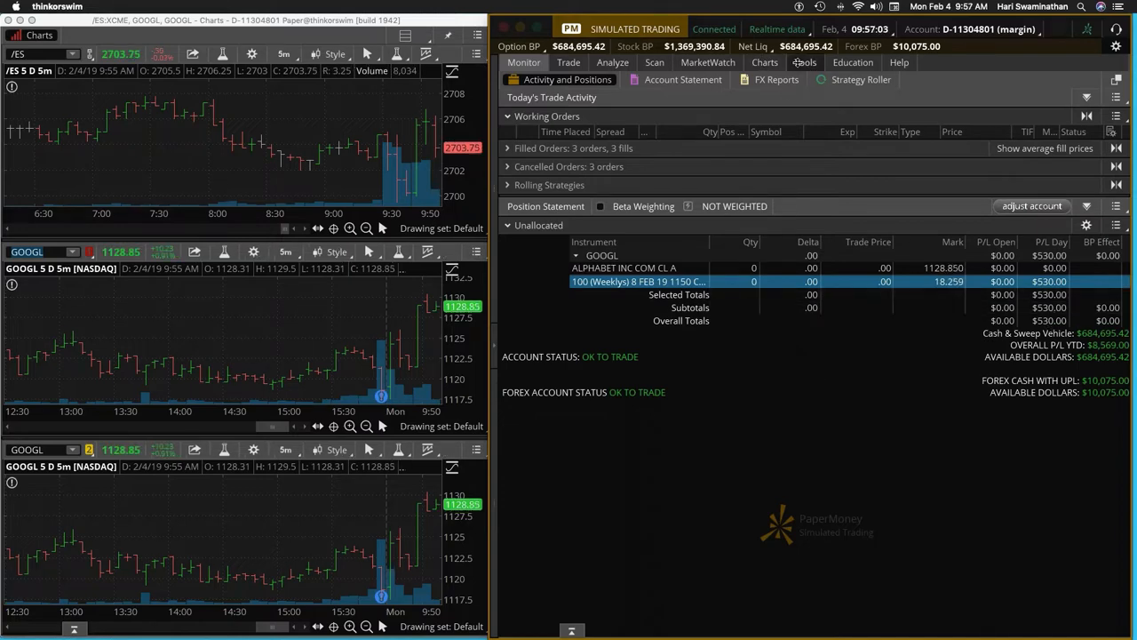
Step: Check the Monitor positions showing two AMZN 8 FEB 19 1660 calls at 13.30
click(708, 63)
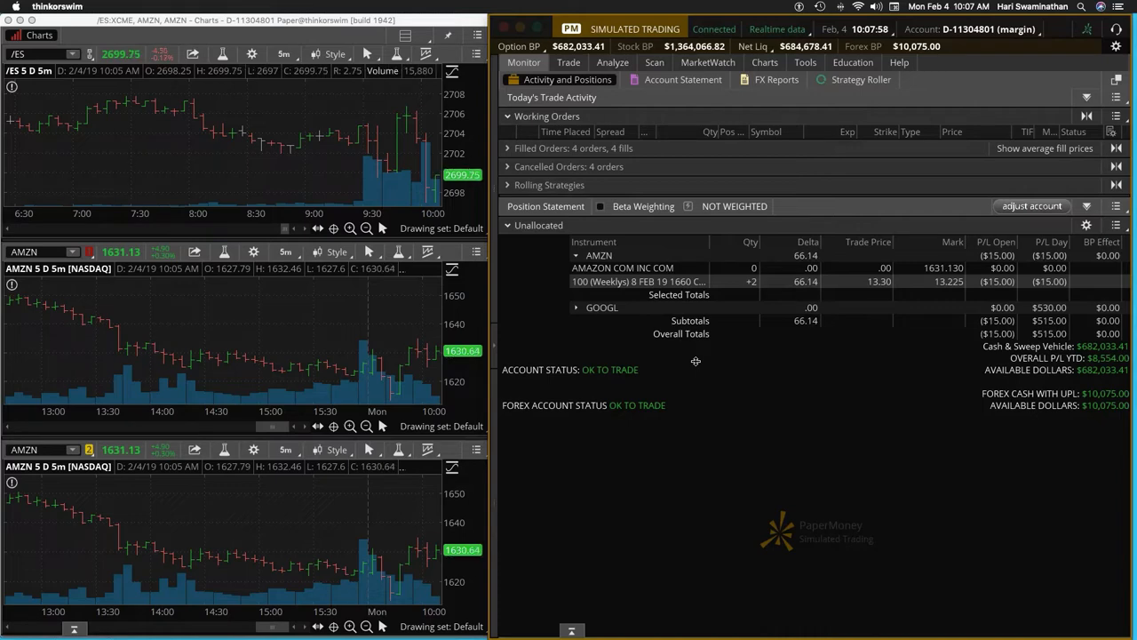
Step: Close one of the two AMZN 8 FEB 19 1660 calls from the positions overview
click(707, 63)
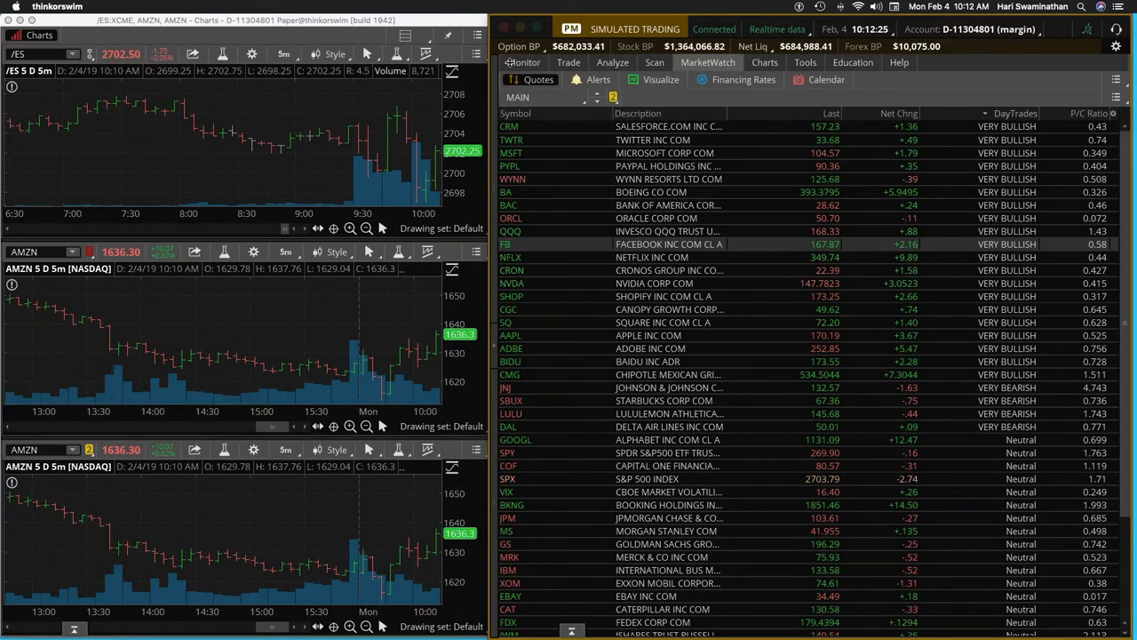
click(523, 62)
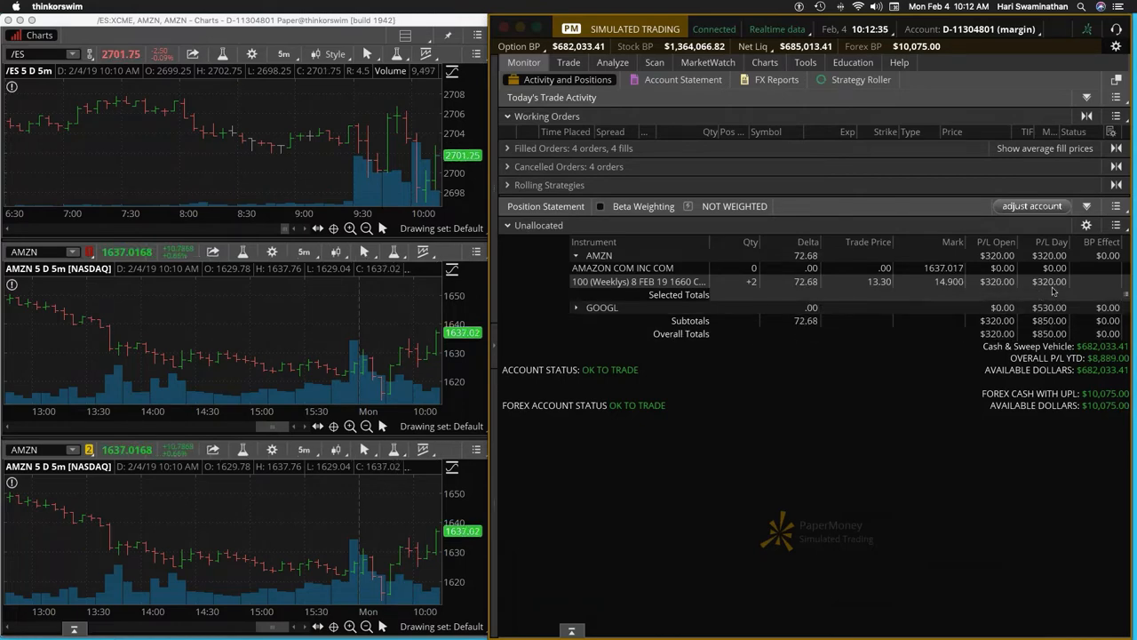
click(638, 281)
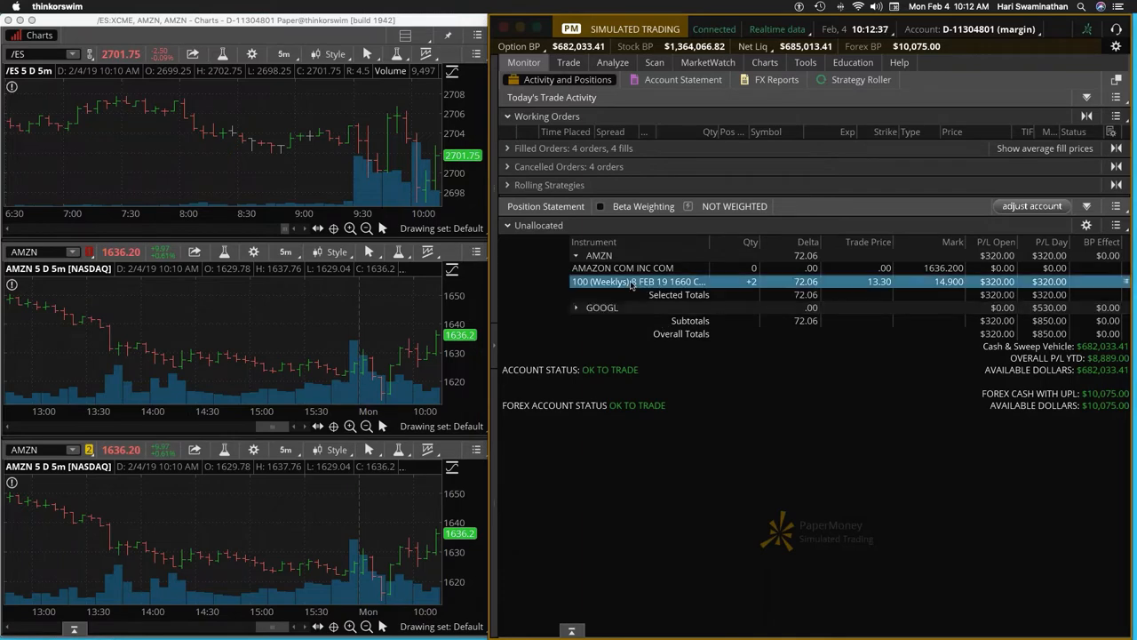
click(569, 63)
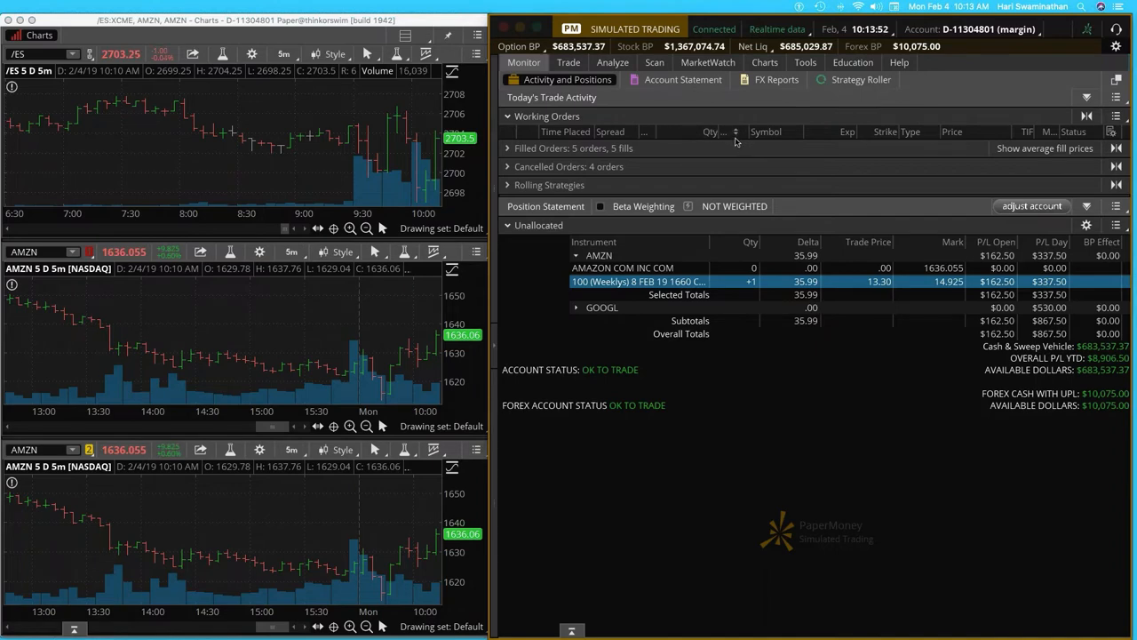
Step: Sell the last AMZN 1660 call with a closing order and confirm the position is flat at $415
click(569, 62)
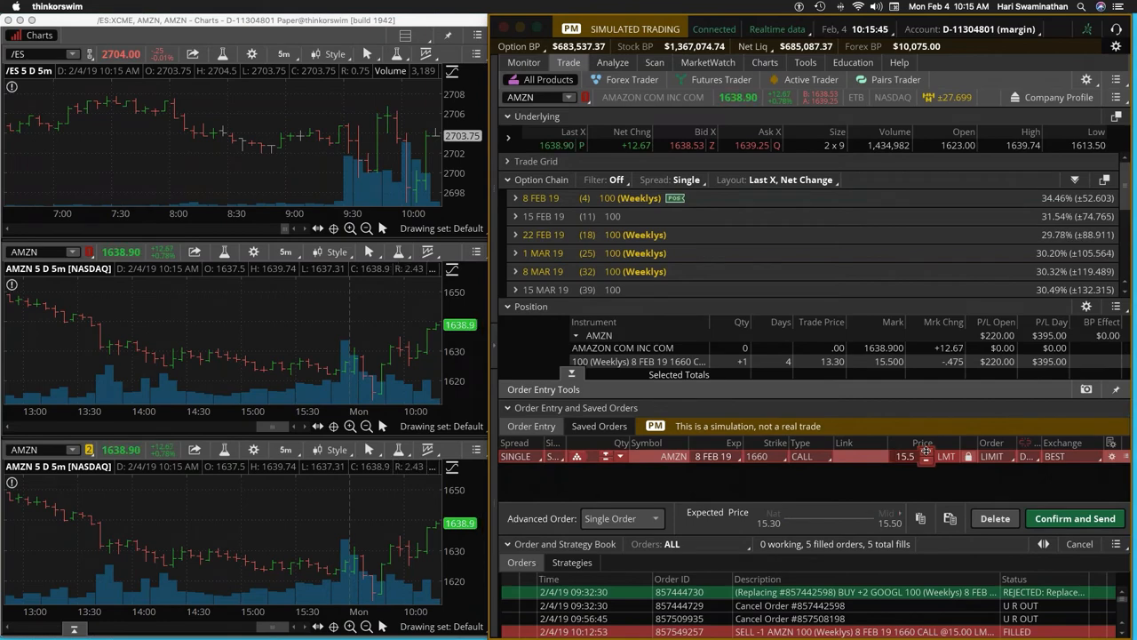
click(927, 453)
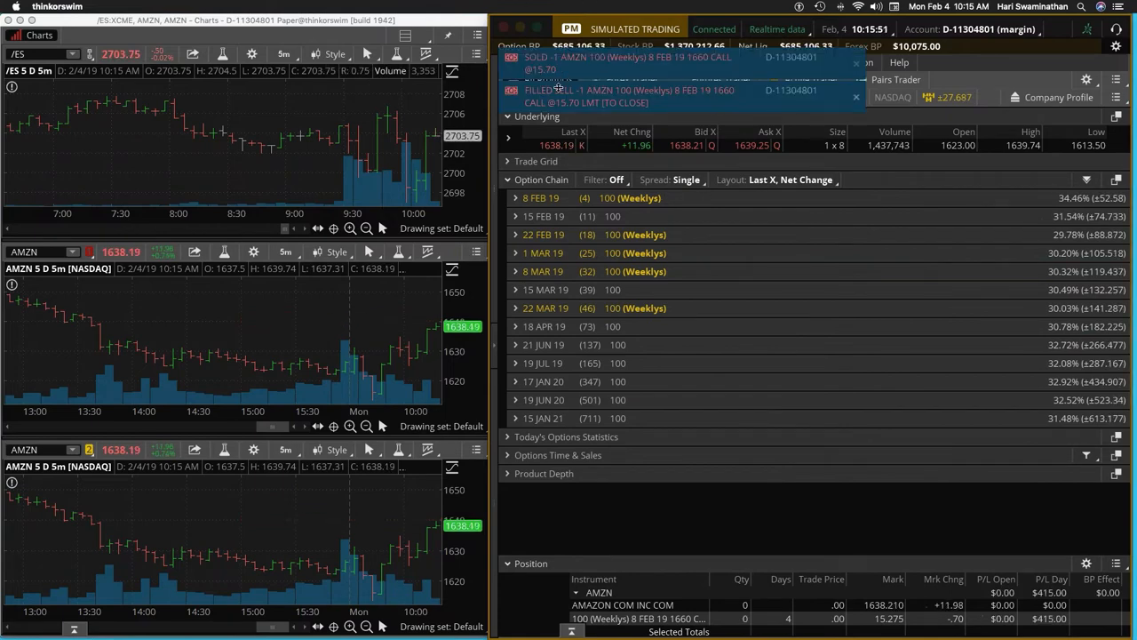
click(707, 62)
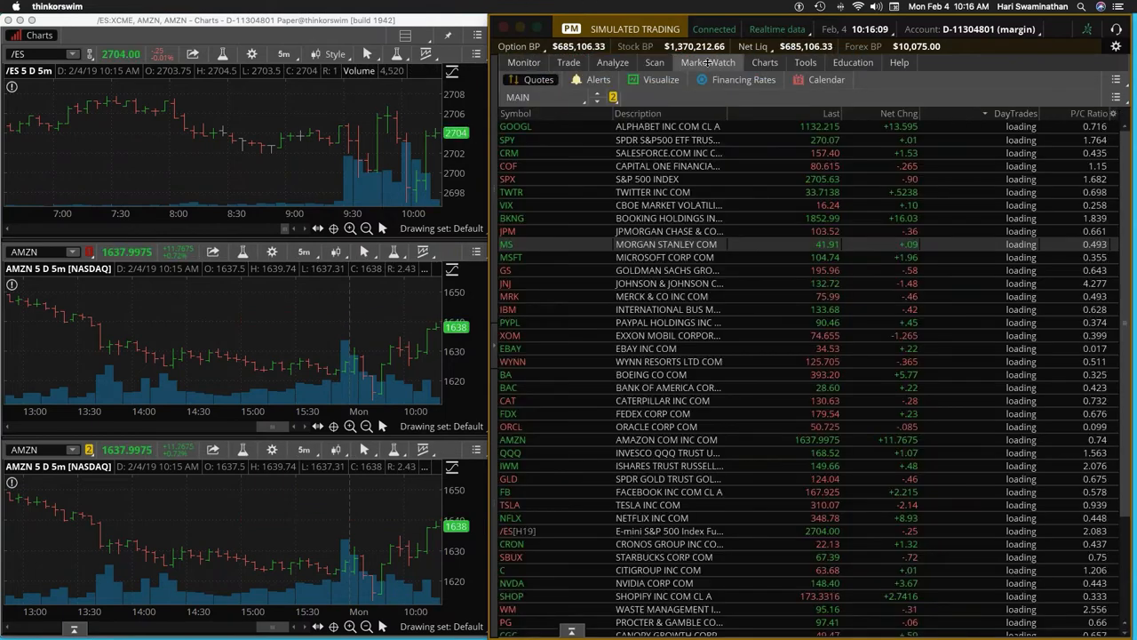
click(522, 62)
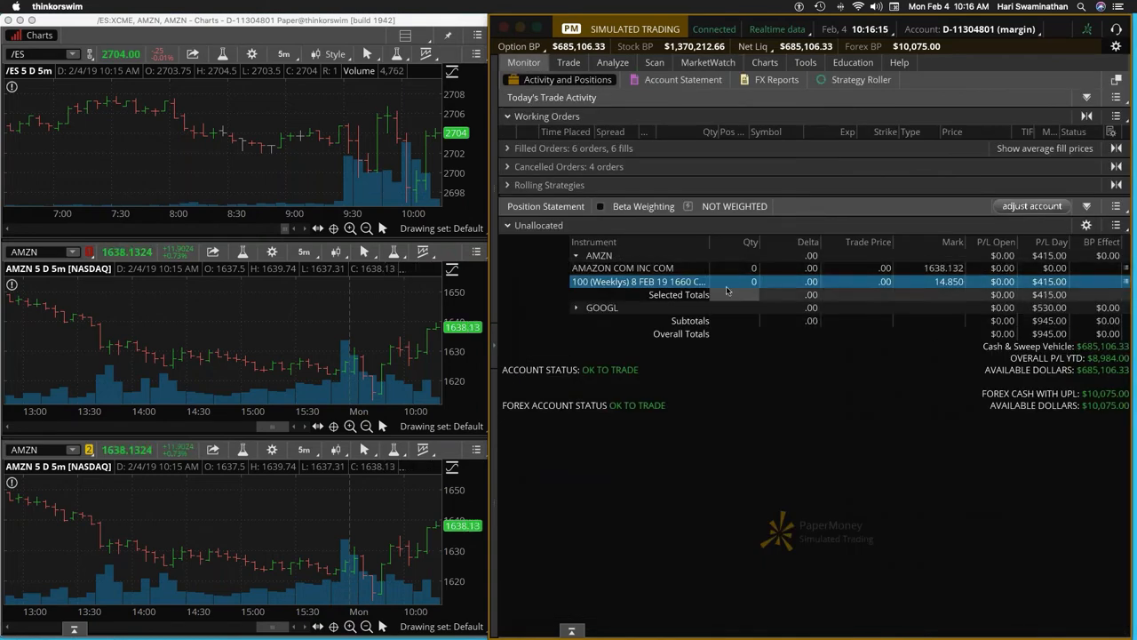
mouse_move(701, 281)
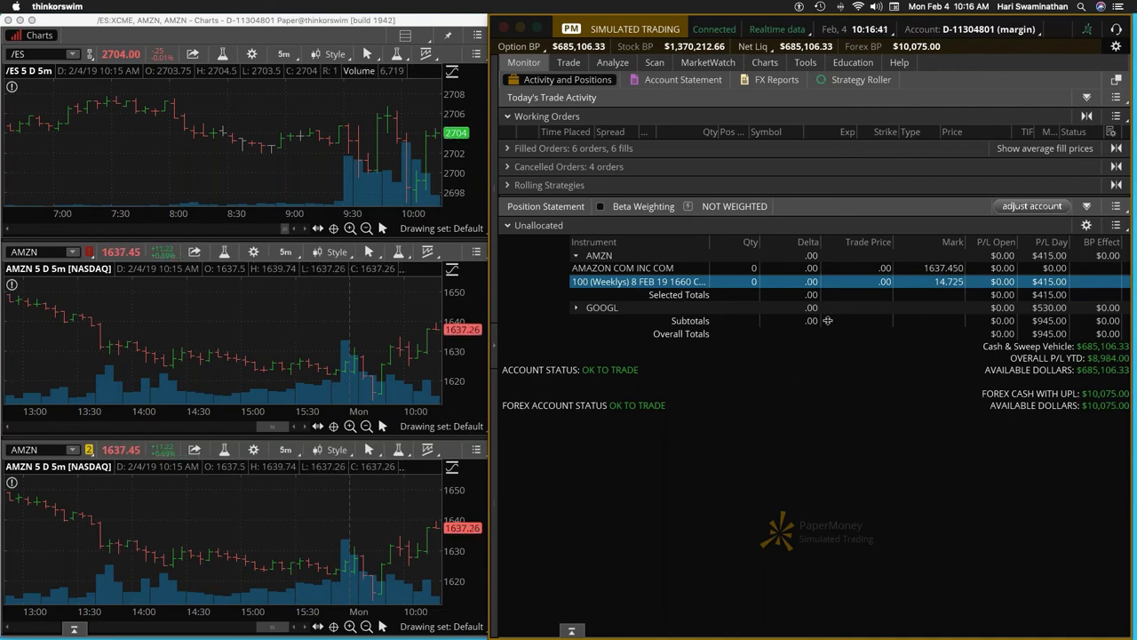
Step: Return to the MarketWatch Quotes list with GOOGL and AMZN both flat
click(707, 62)
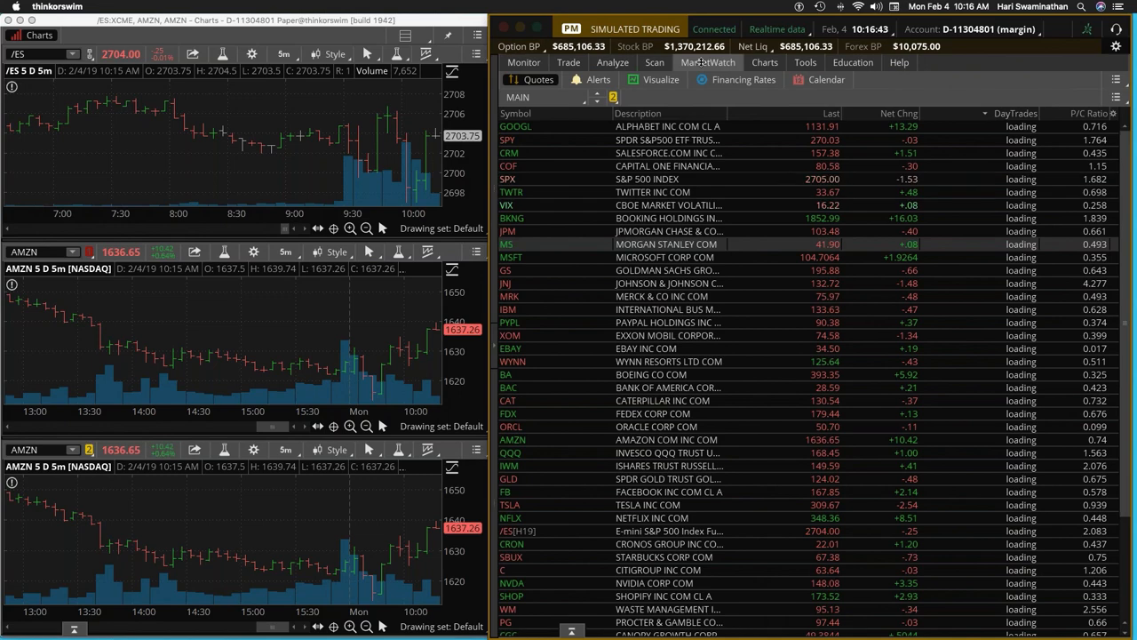